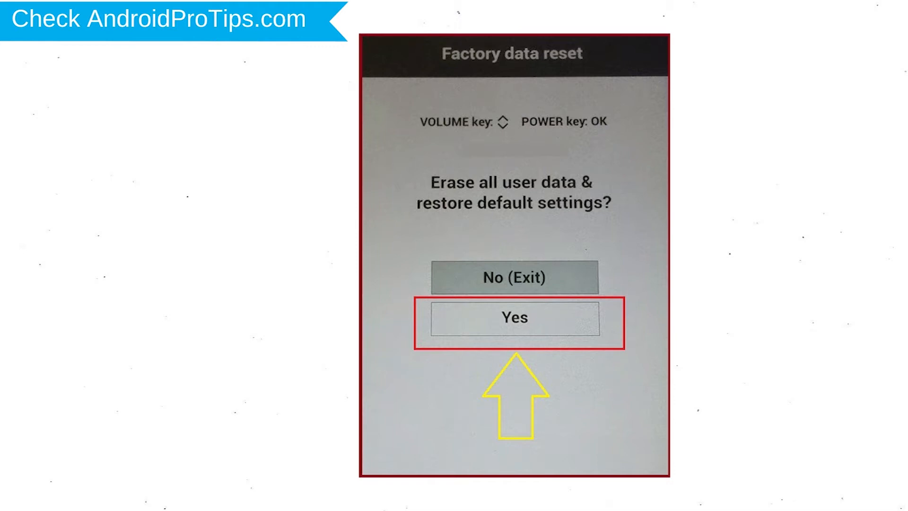
Confirm Yes on the recovery Factory data reset screen to wipe all user data
click(512, 317)
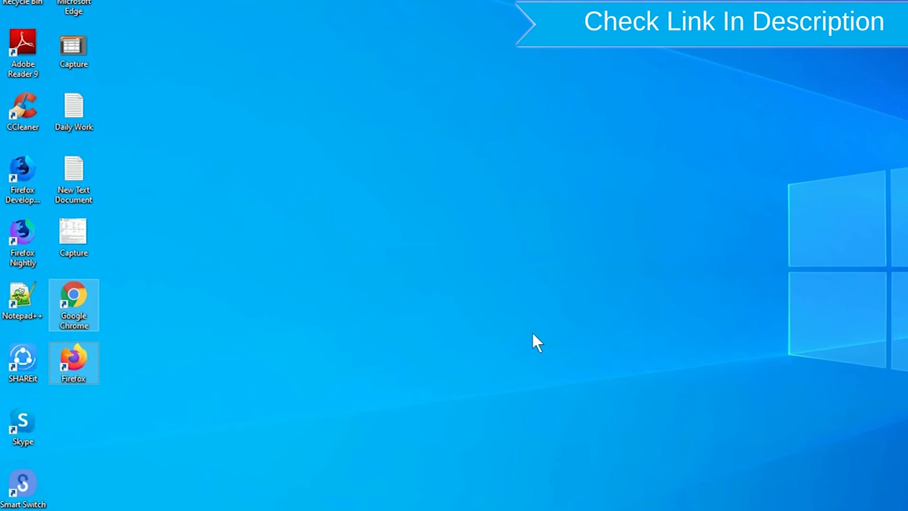
Launch Chrome and open the 'Find My Device - Google' search result
right_click(74, 361)
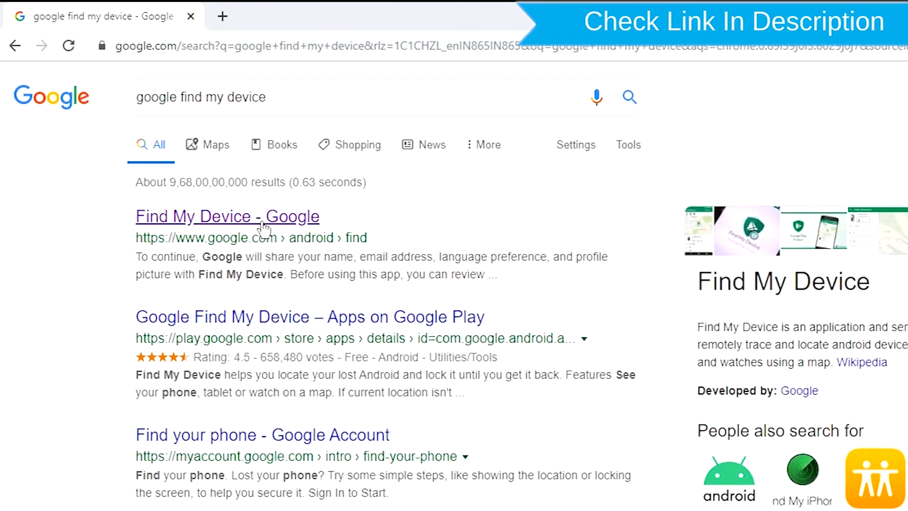
click(227, 216)
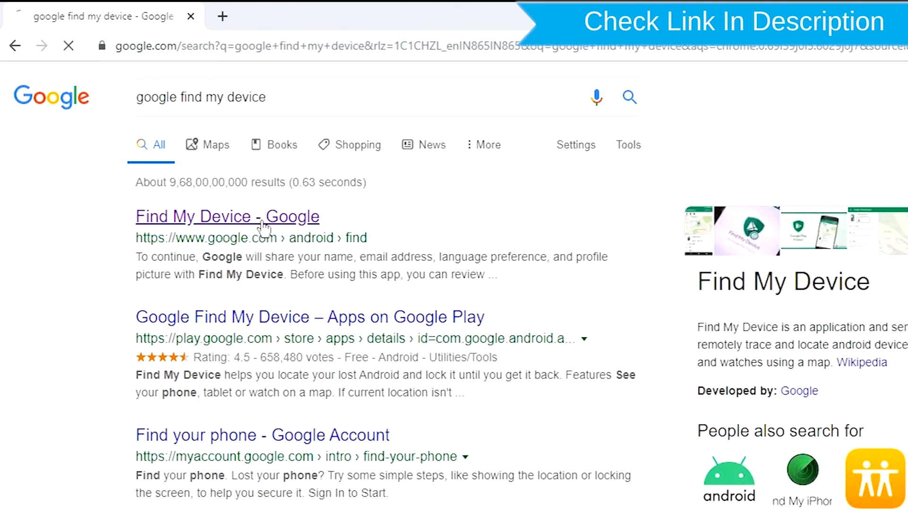
click(227, 216)
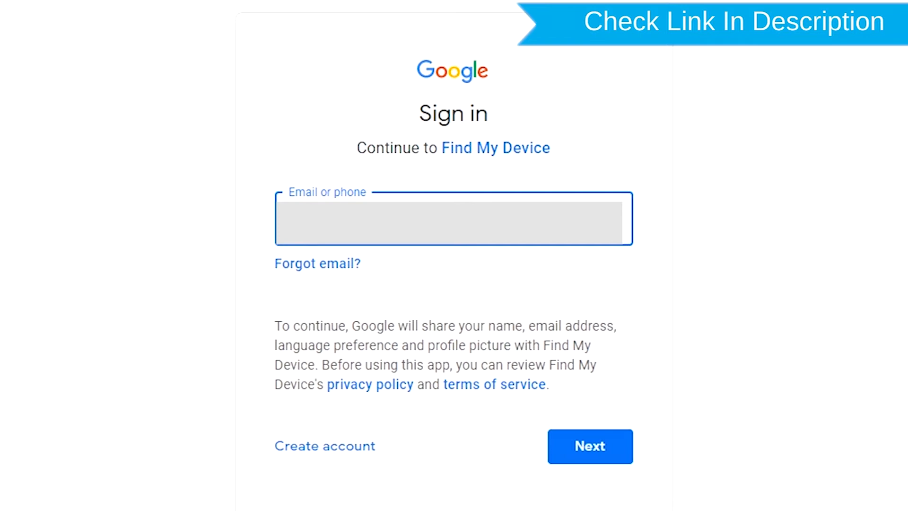
Submit the Google account email and password to reach the phone's options
click(590, 446)
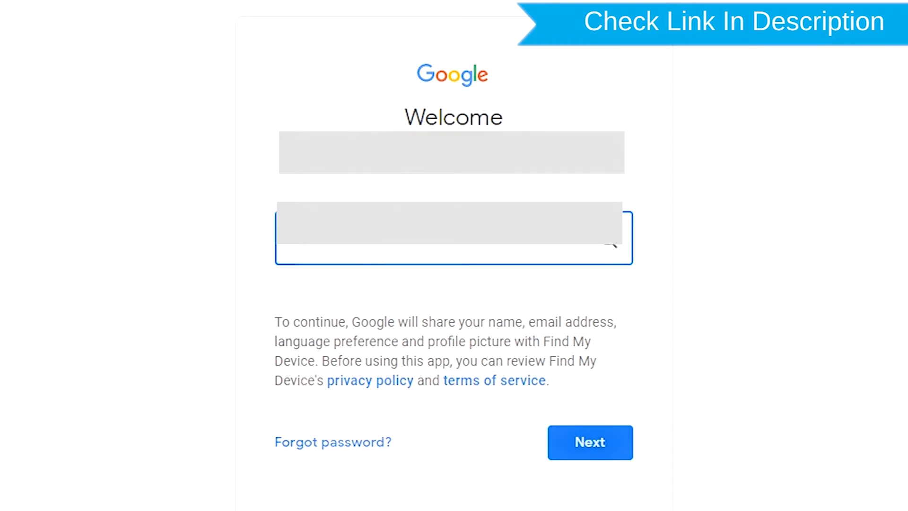
click(590, 442)
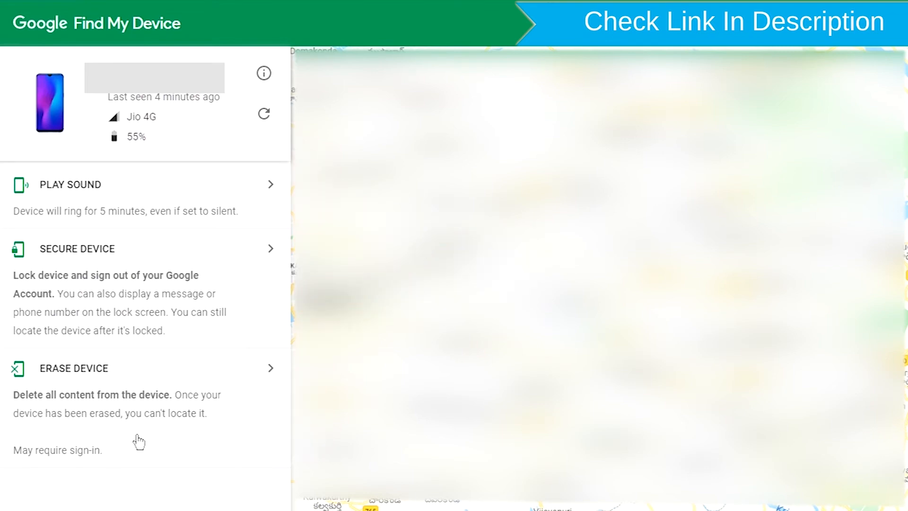
Choose ERASE DEVICE for the phone and request the erase
click(73, 368)
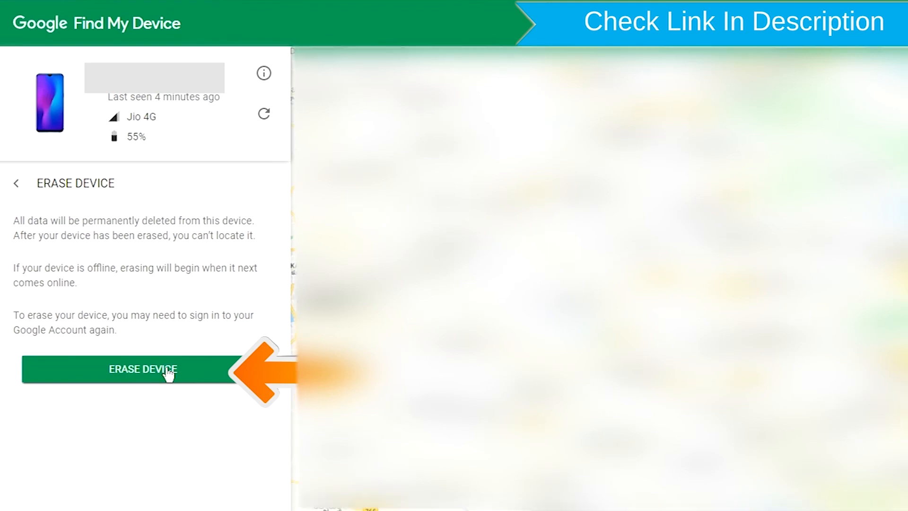
click(142, 370)
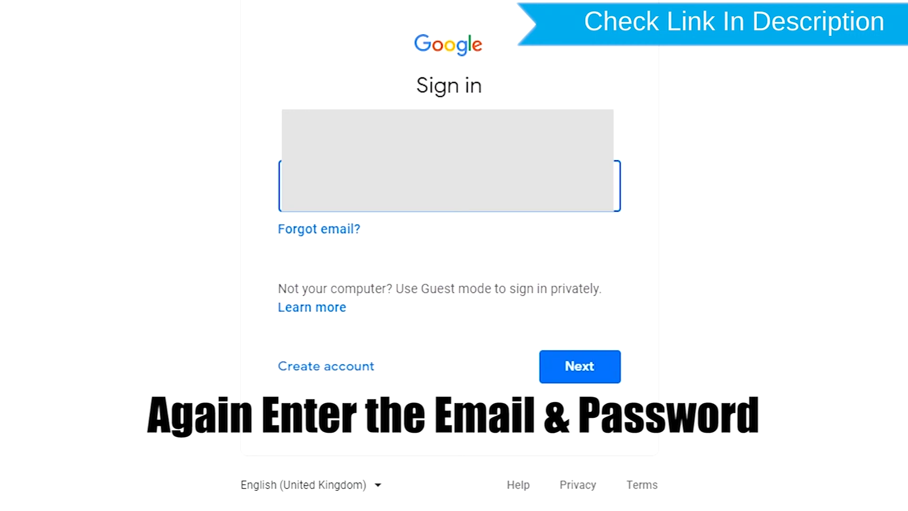
Sign in again with the account email and password to authorise erasing
click(578, 366)
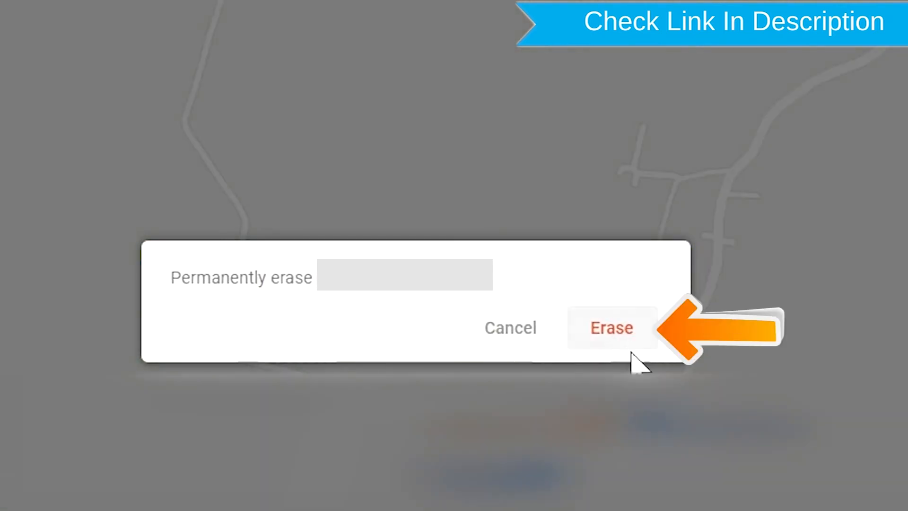
mouse_move(602, 350)
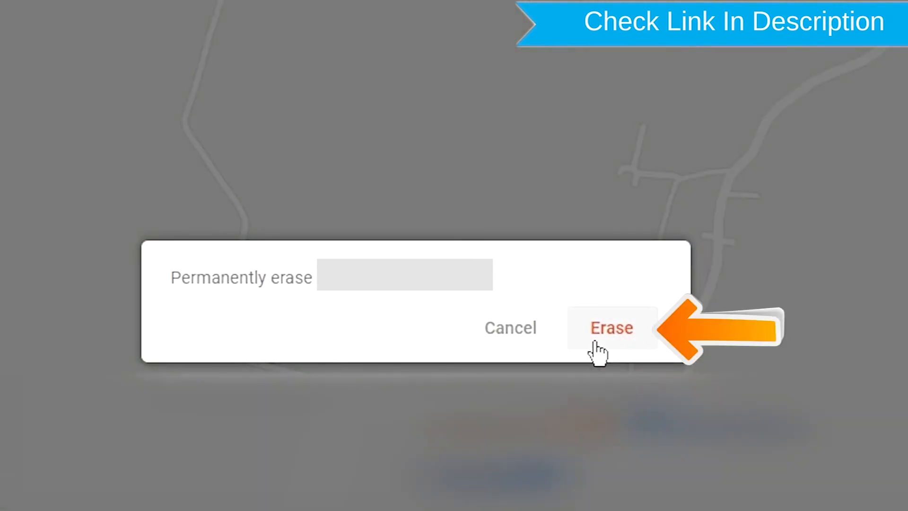
Click Erase in the 'Permanently erase' dialog to wipe the phone
click(611, 327)
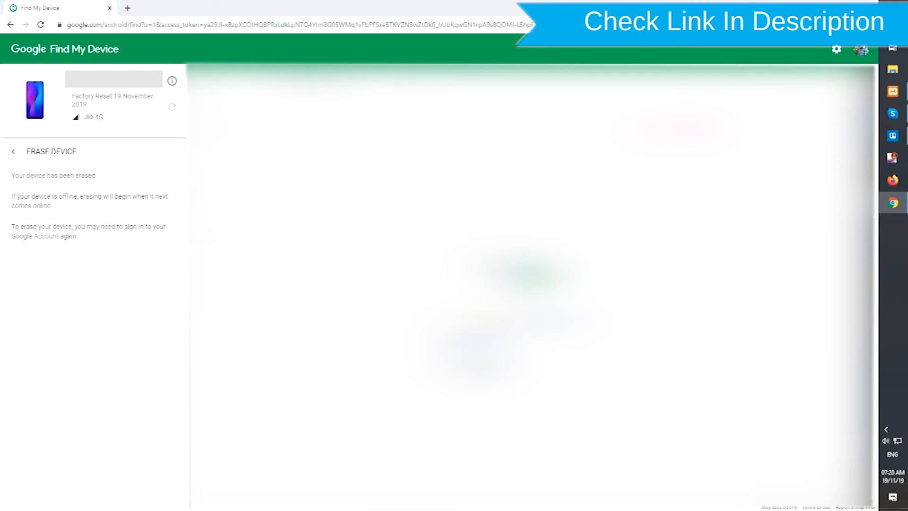